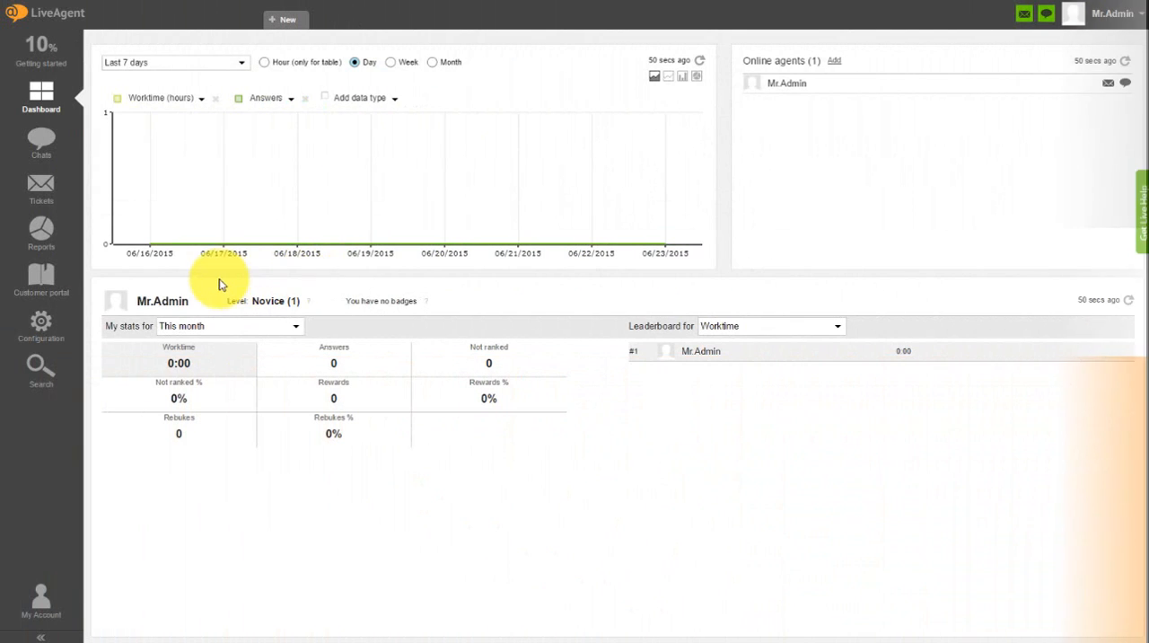
pyautogui.moveTo(231, 275)
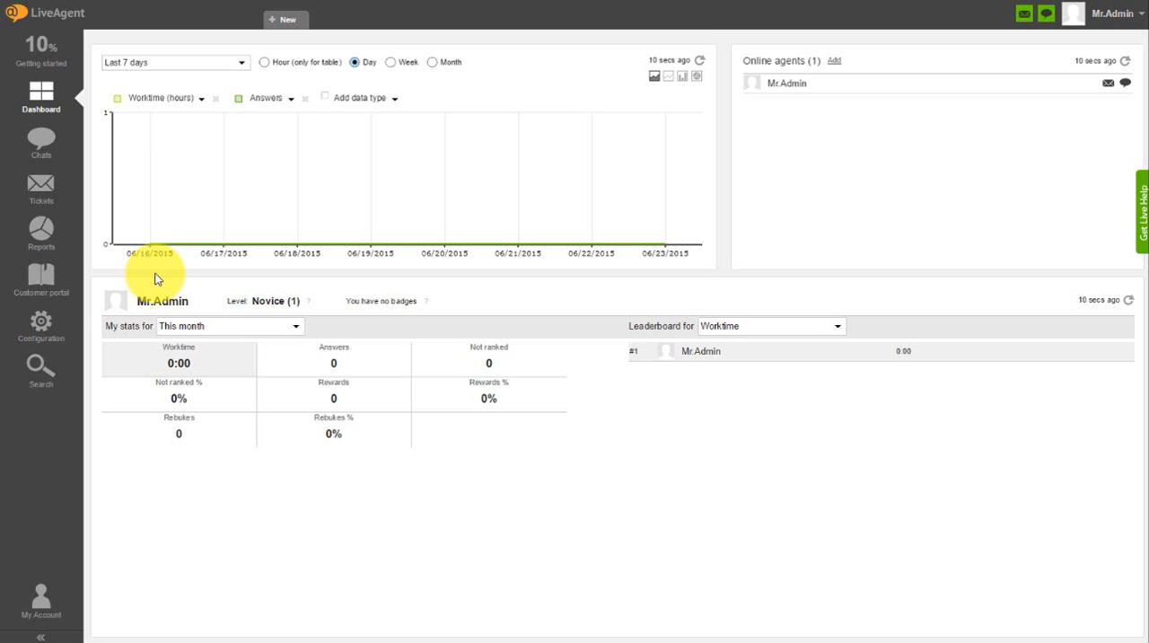
# Step: Open System > General settings and preview the default logo upload, cancelling without changes
pyautogui.click(41, 325)
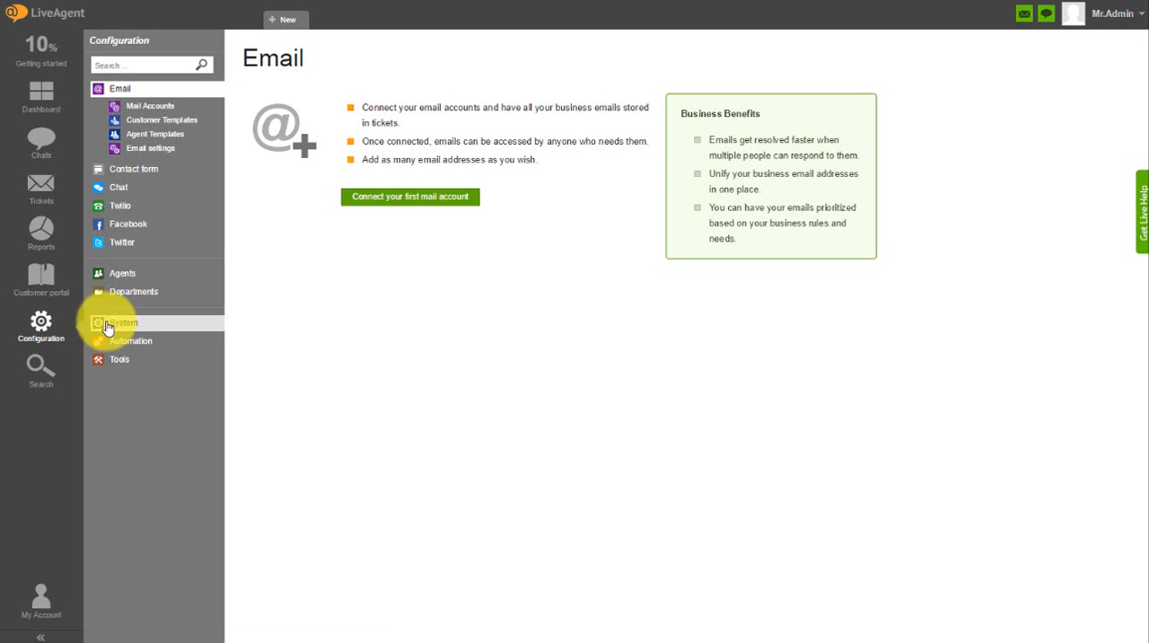
pyautogui.click(123, 323)
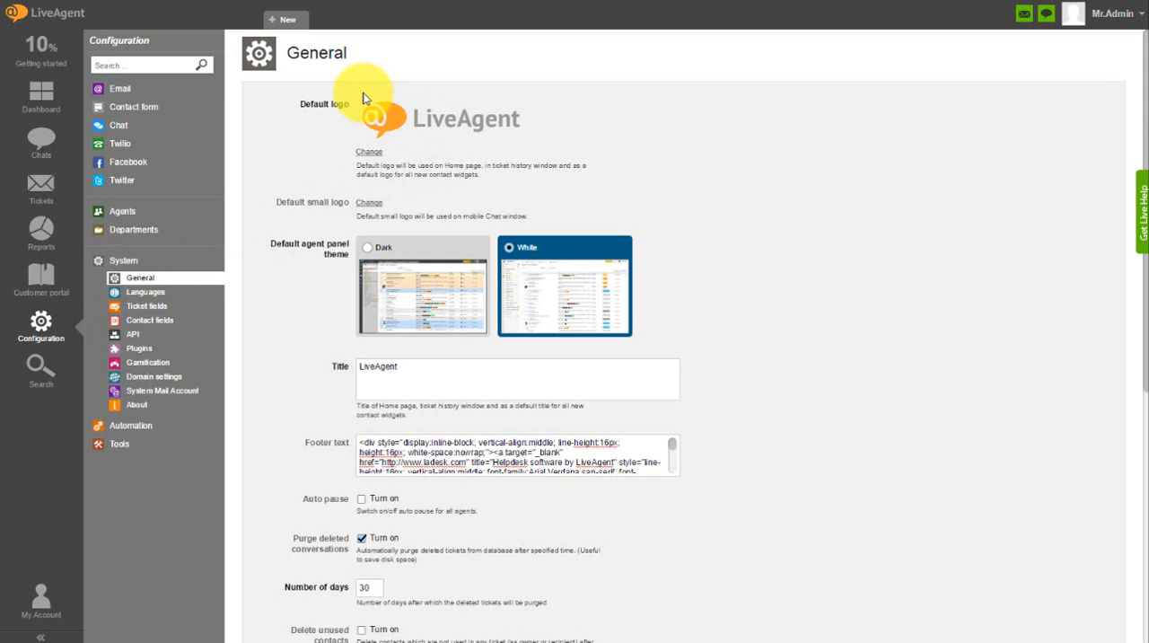
pyautogui.click(369, 152)
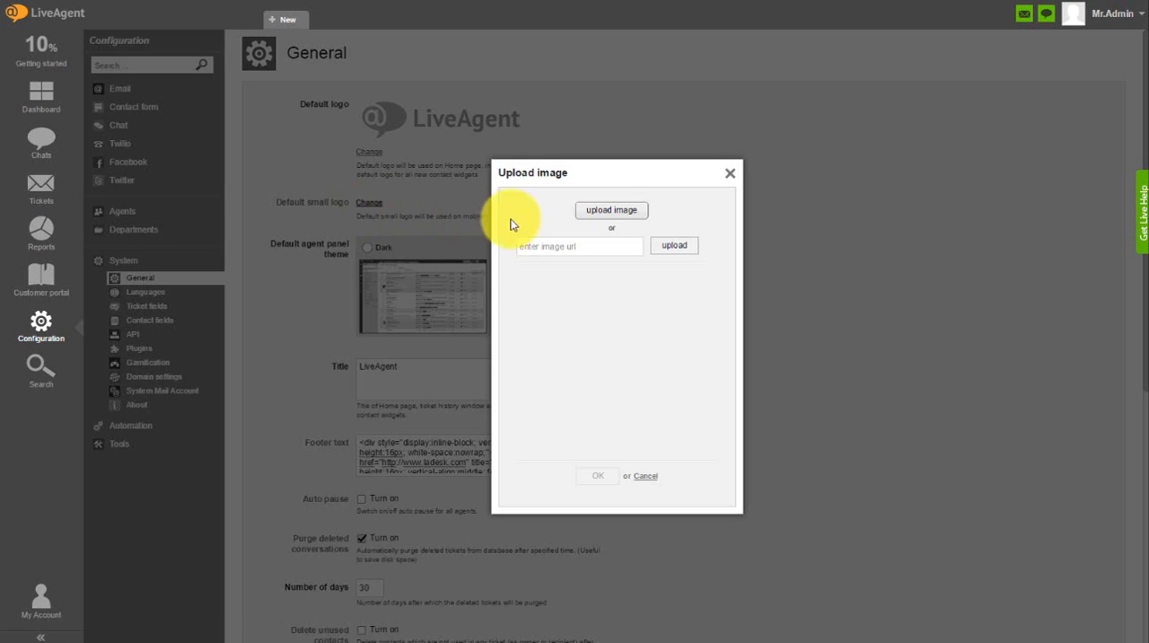
pyautogui.click(729, 173)
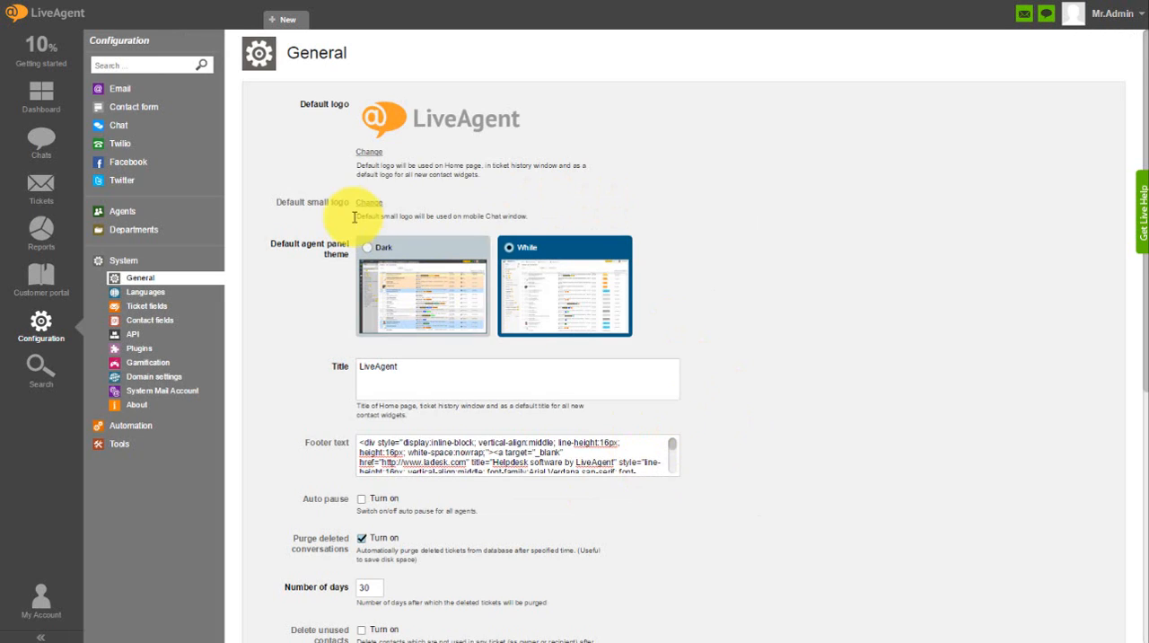
pyautogui.scroll(-3)
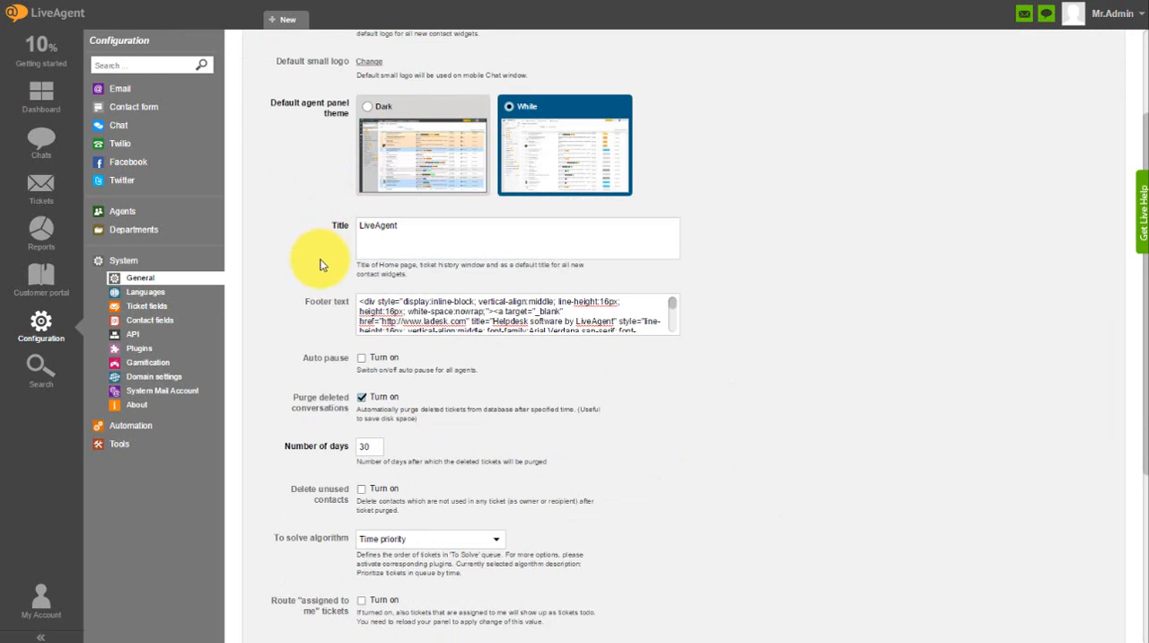
pyautogui.moveTo(305, 315)
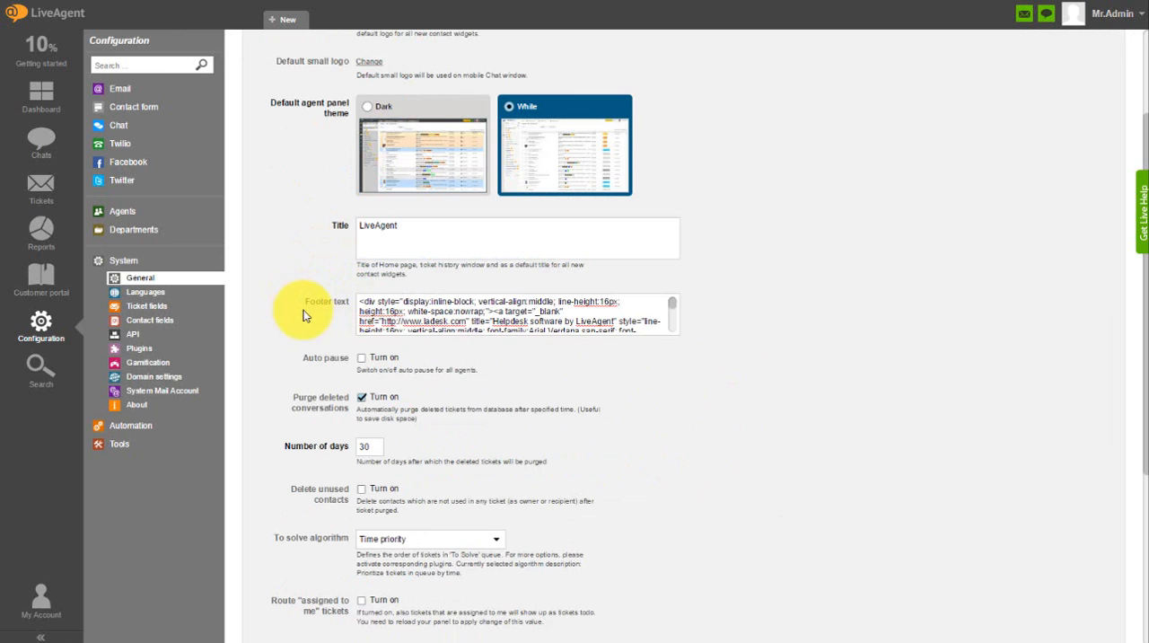
pyautogui.moveTo(312, 297)
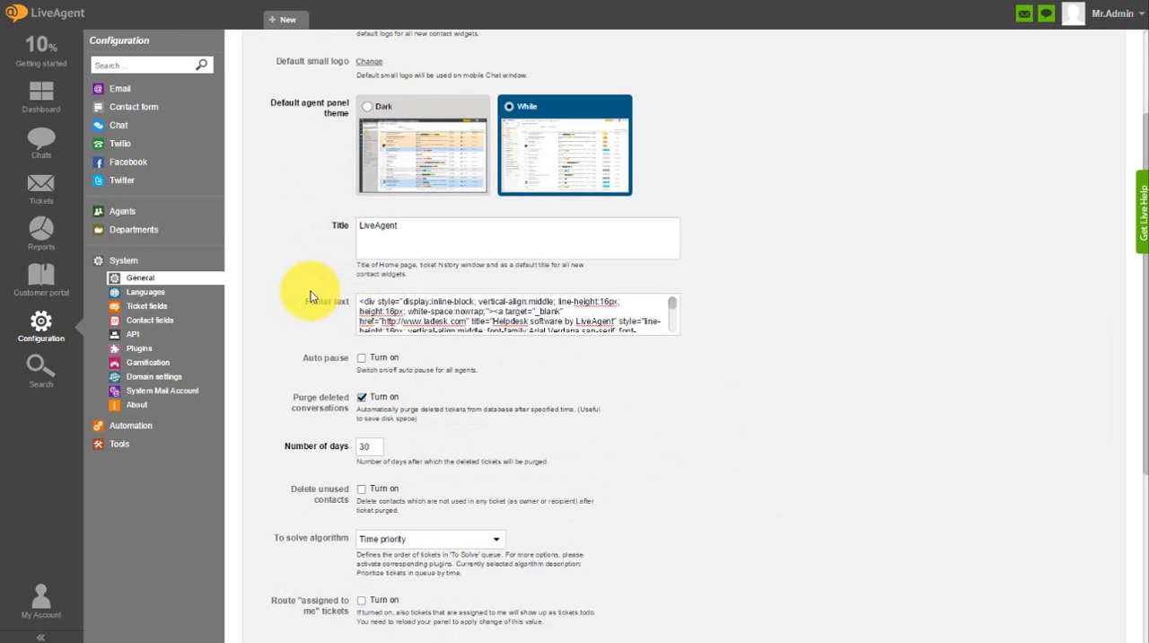
pyautogui.moveTo(337, 311)
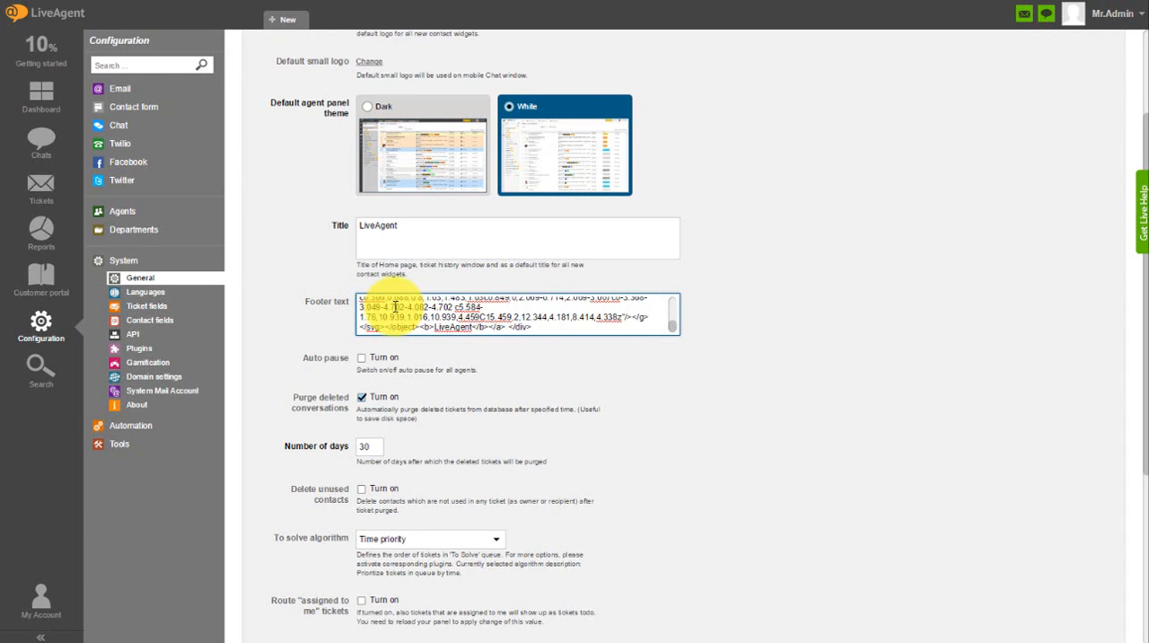
# Step: Save the General page settings at the bottom and get the 'General configuration saved' message
pyautogui.scroll(-3)
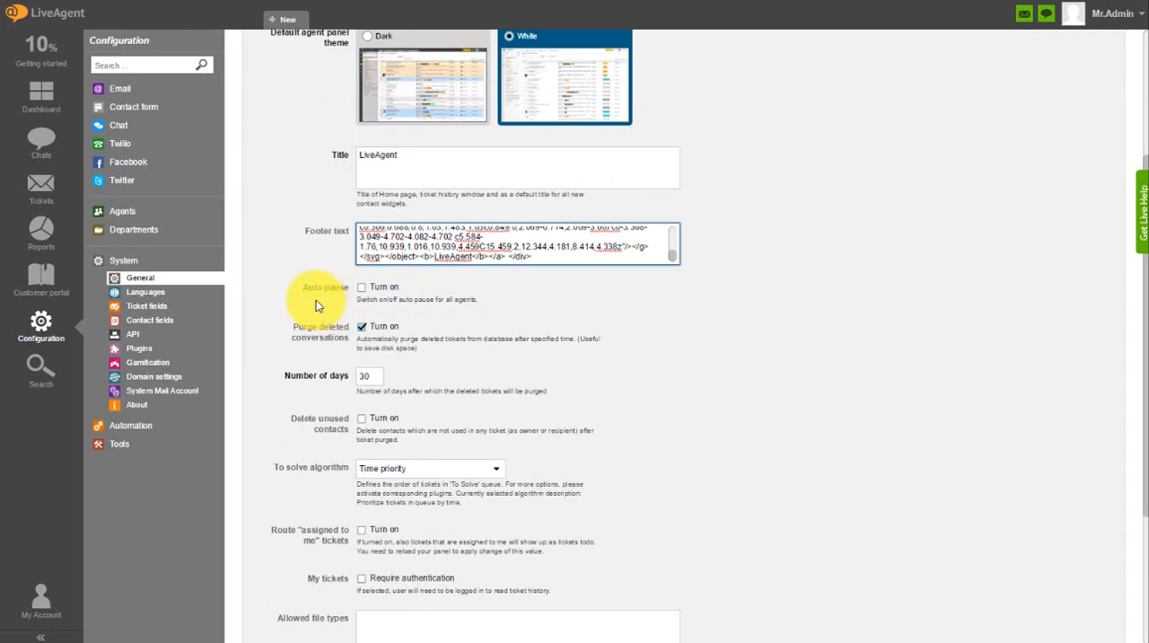
pyautogui.scroll(-3)
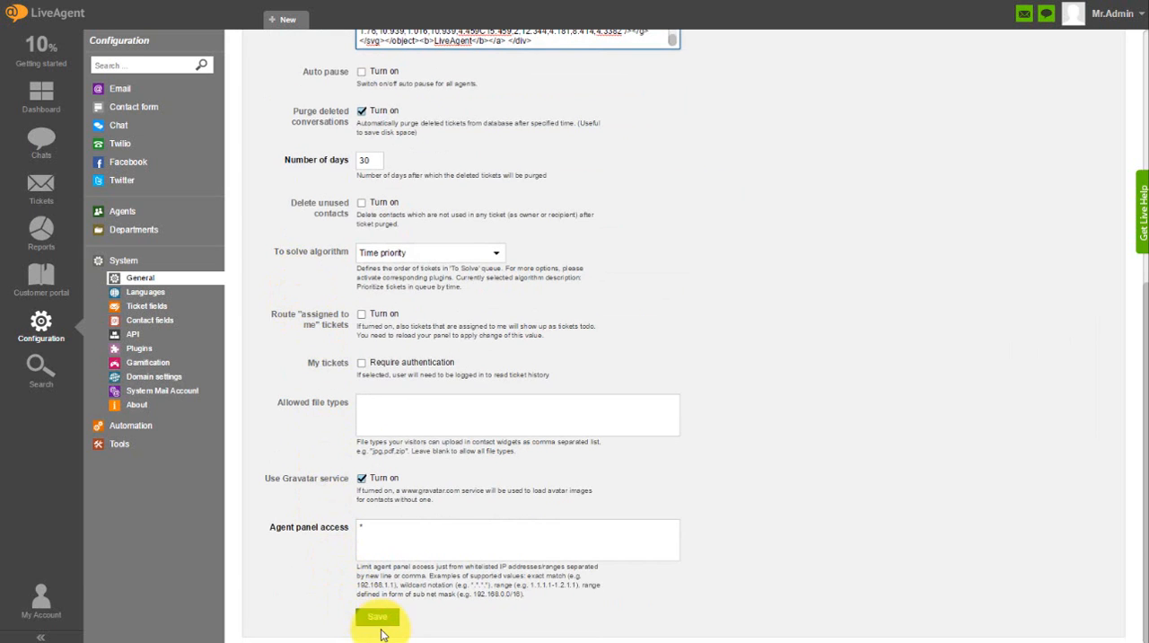
pyautogui.click(377, 617)
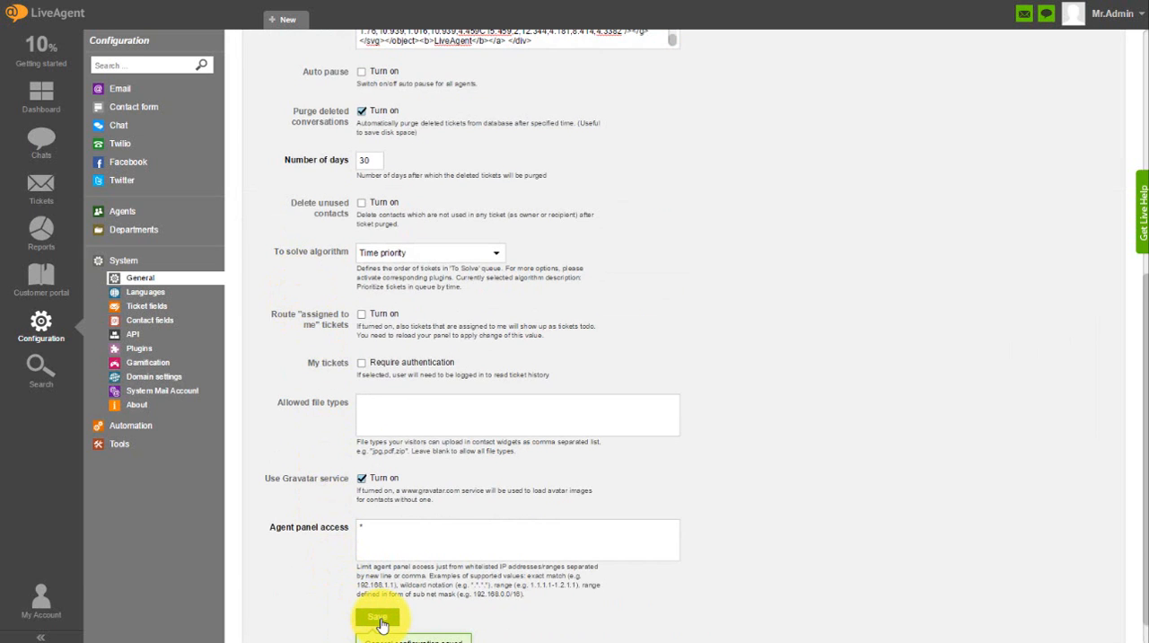
pyautogui.click(377, 616)
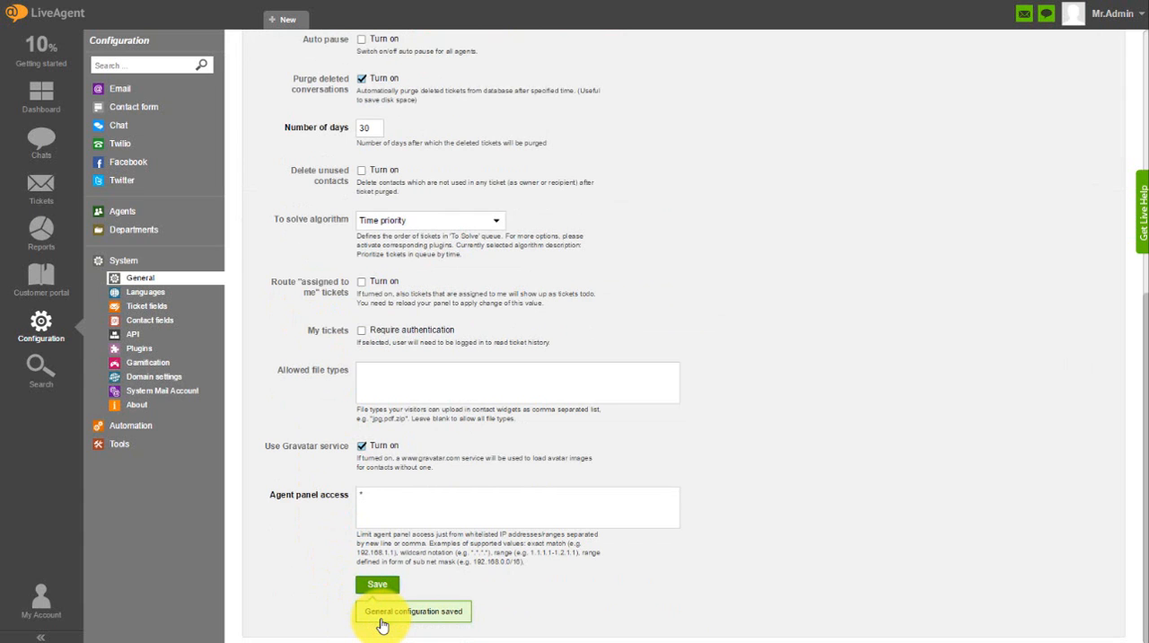
pyautogui.moveTo(559, 607)
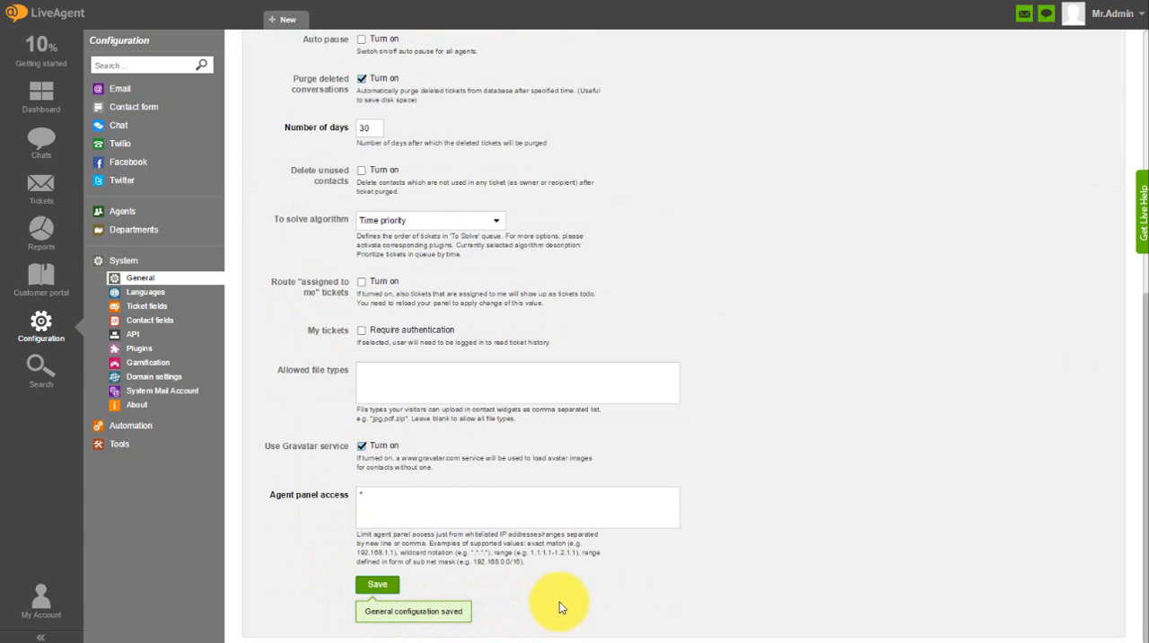